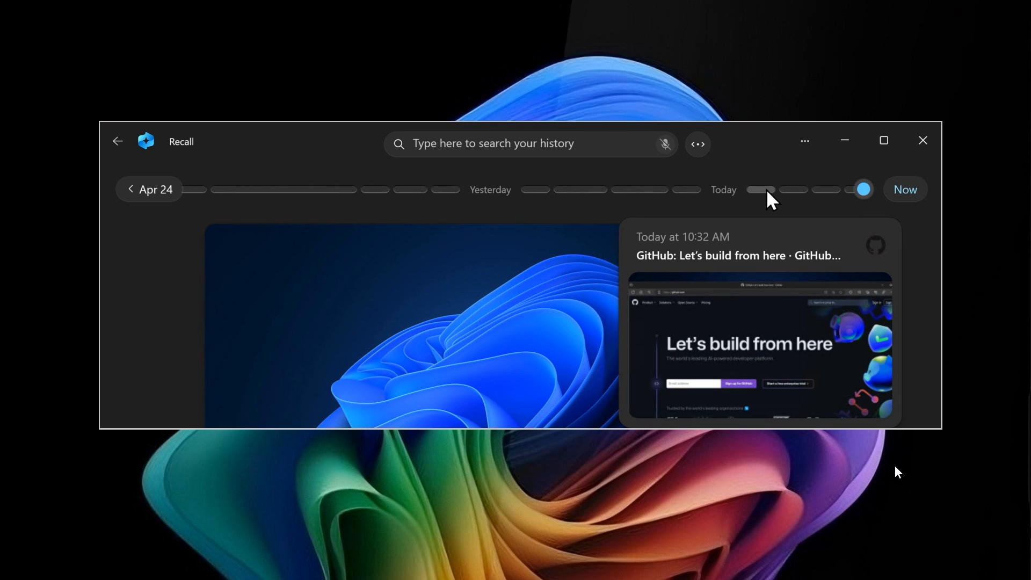
mouse_move(582, 289)
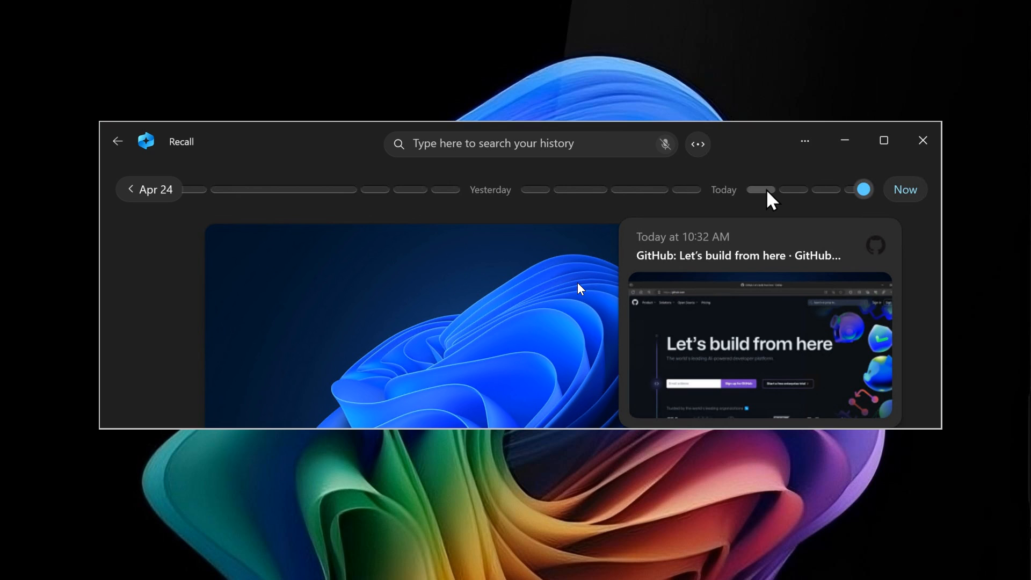
mouse_move(746, 227)
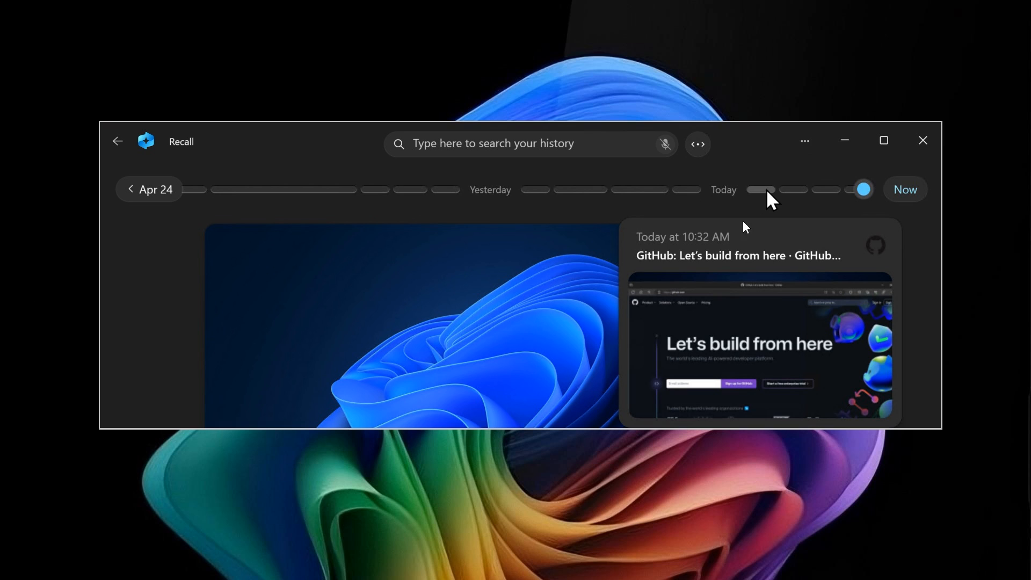
mouse_move(830, 220)
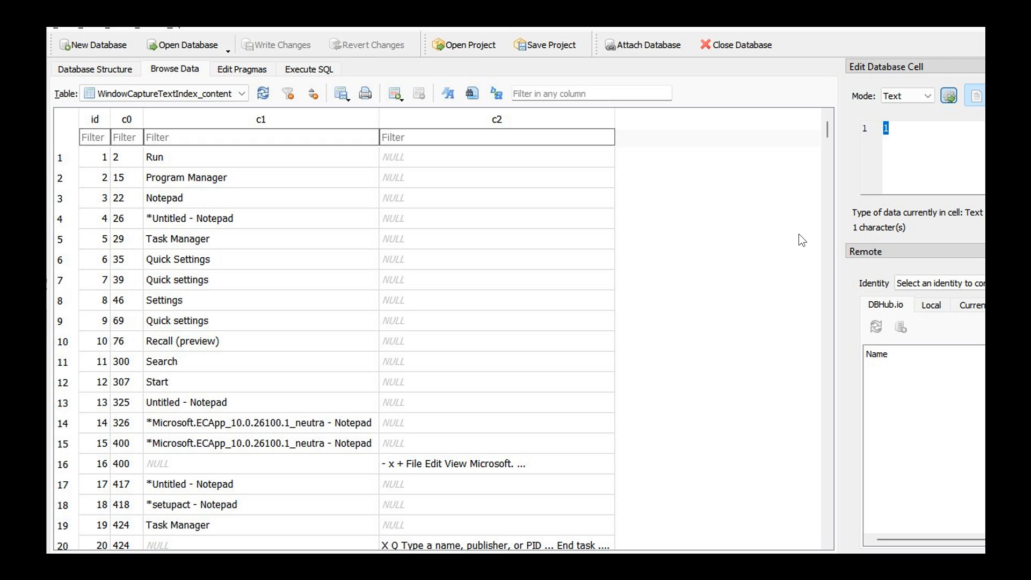
mouse_move(678, 224)
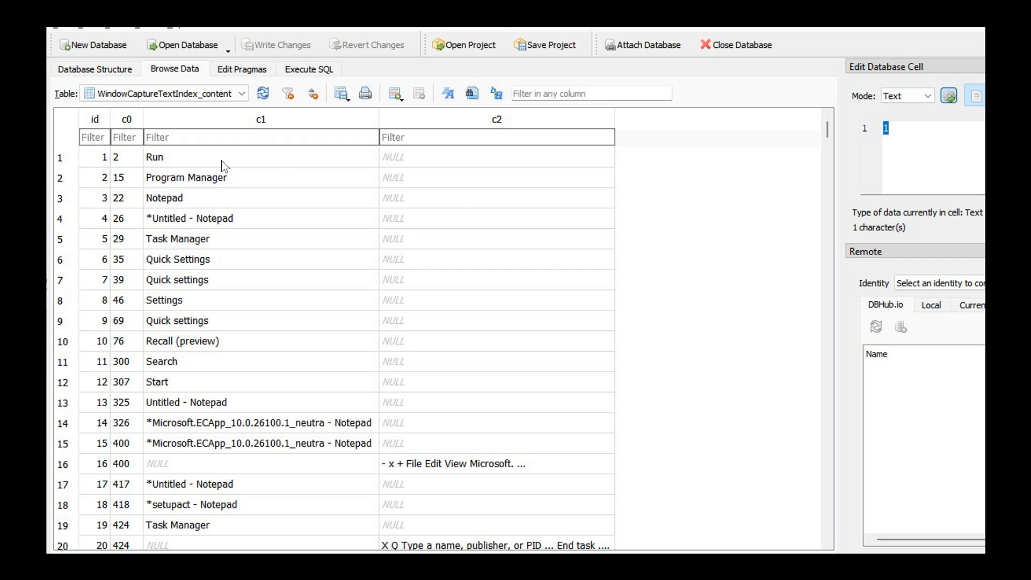
mouse_move(220, 282)
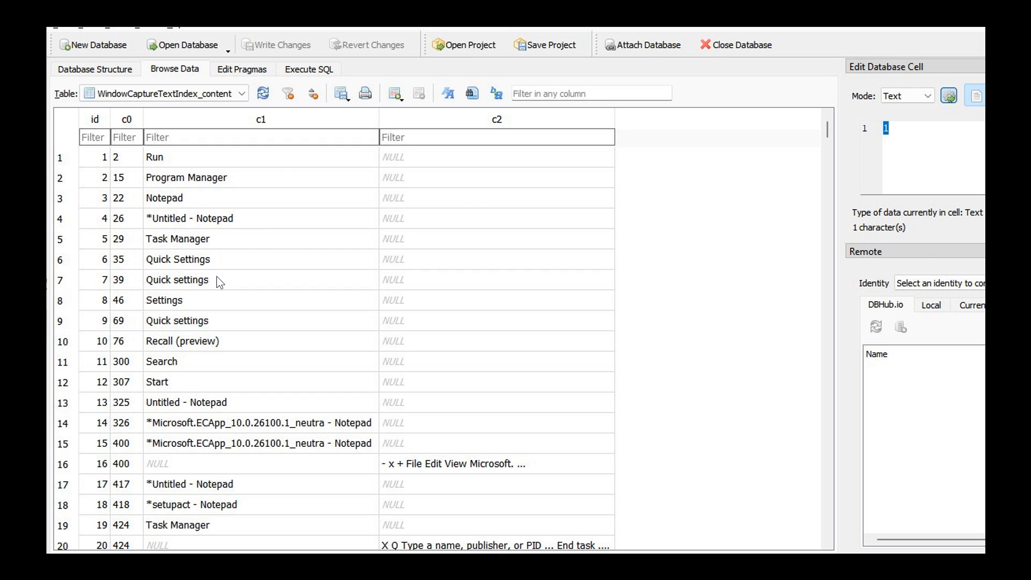
mouse_move(576, 209)
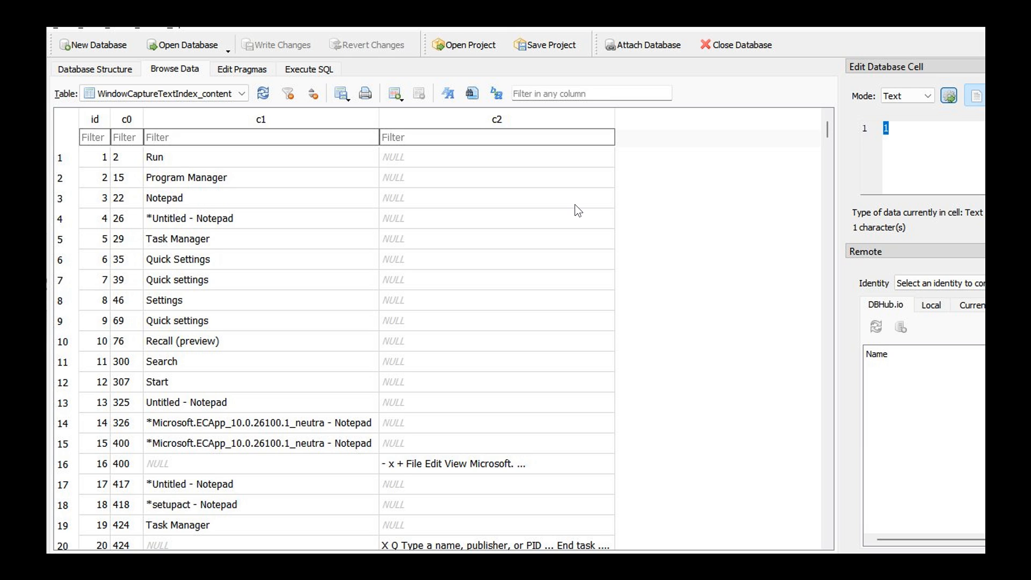
mouse_move(727, 219)
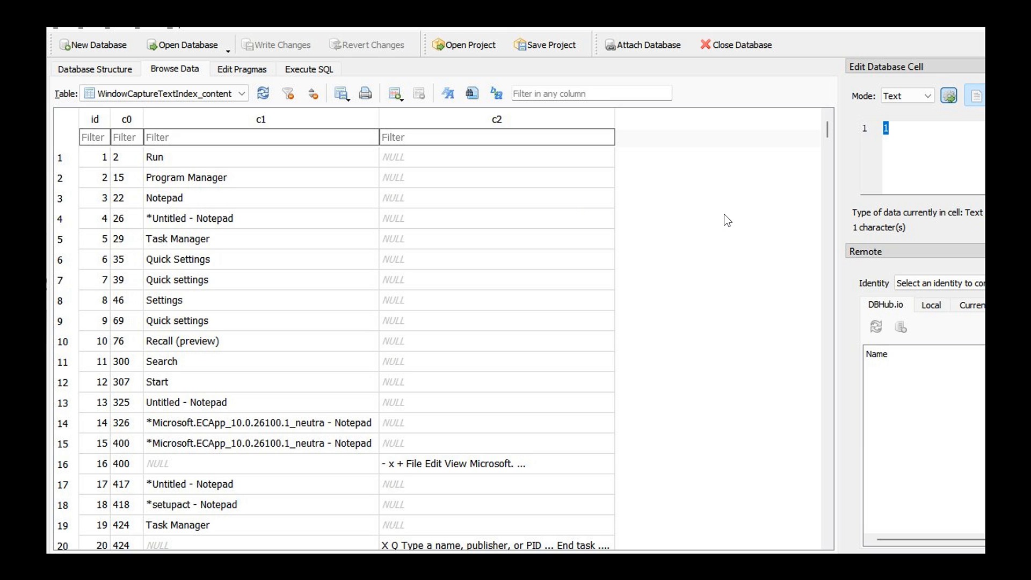